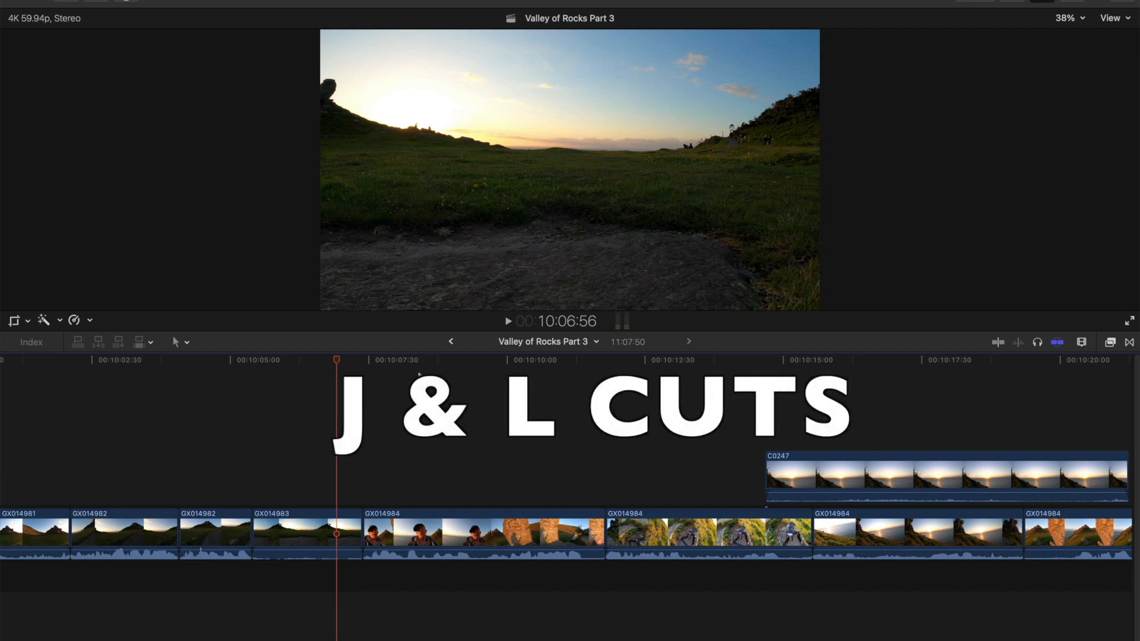
pyautogui.moveTo(378, 484)
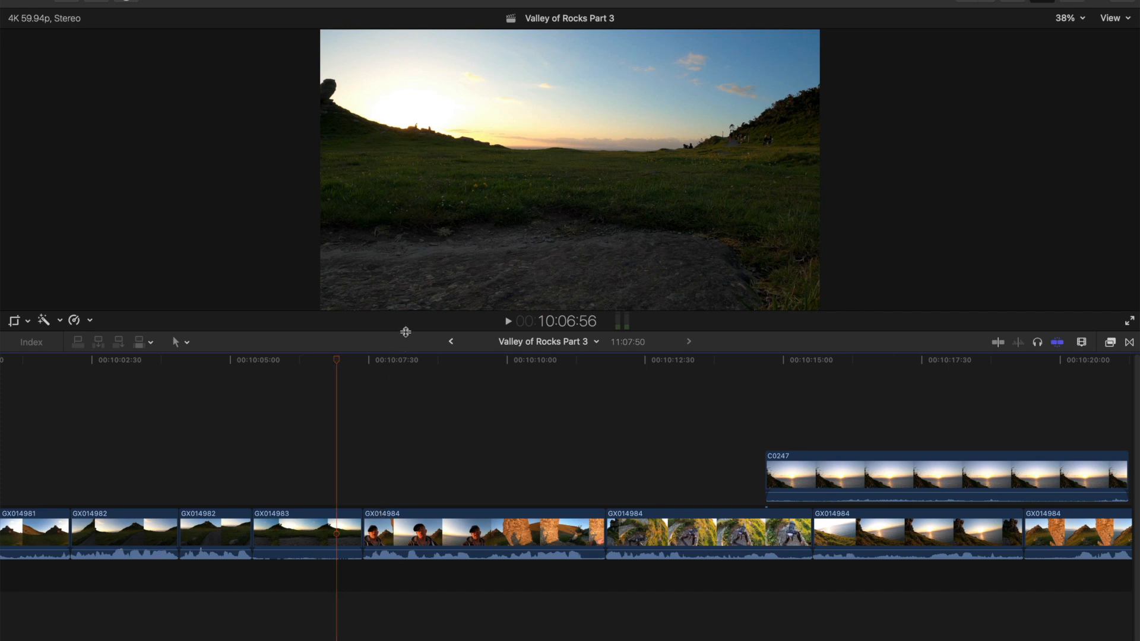
# Step: Detach GX014983's audio so it sits on its own lane beneath the video
pyautogui.click(1066, 18)
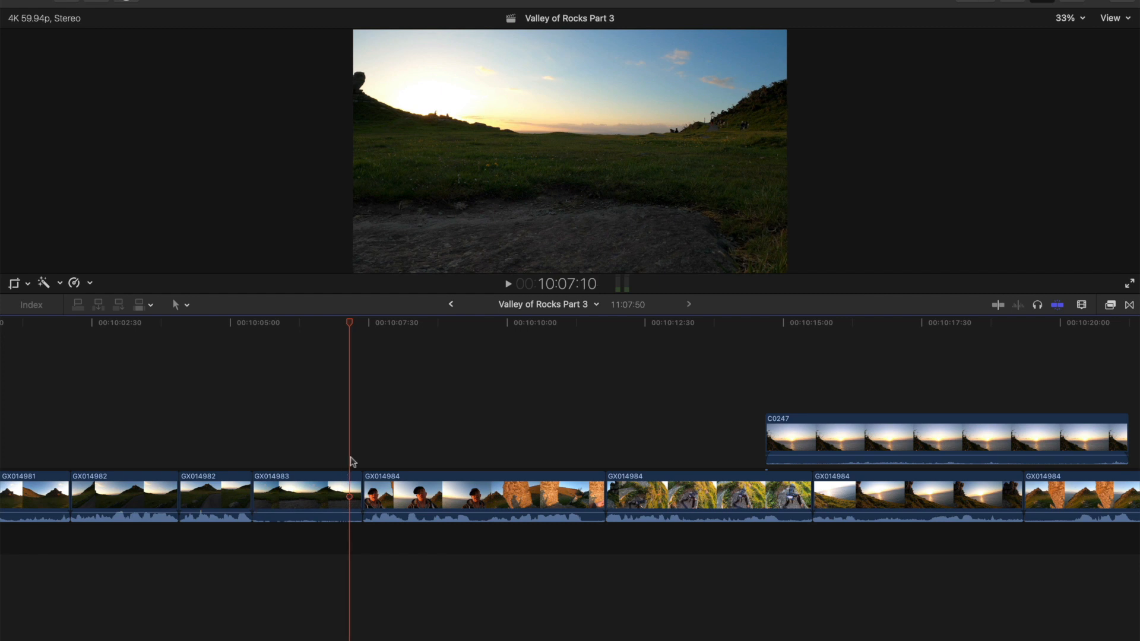
pyautogui.click(483, 496)
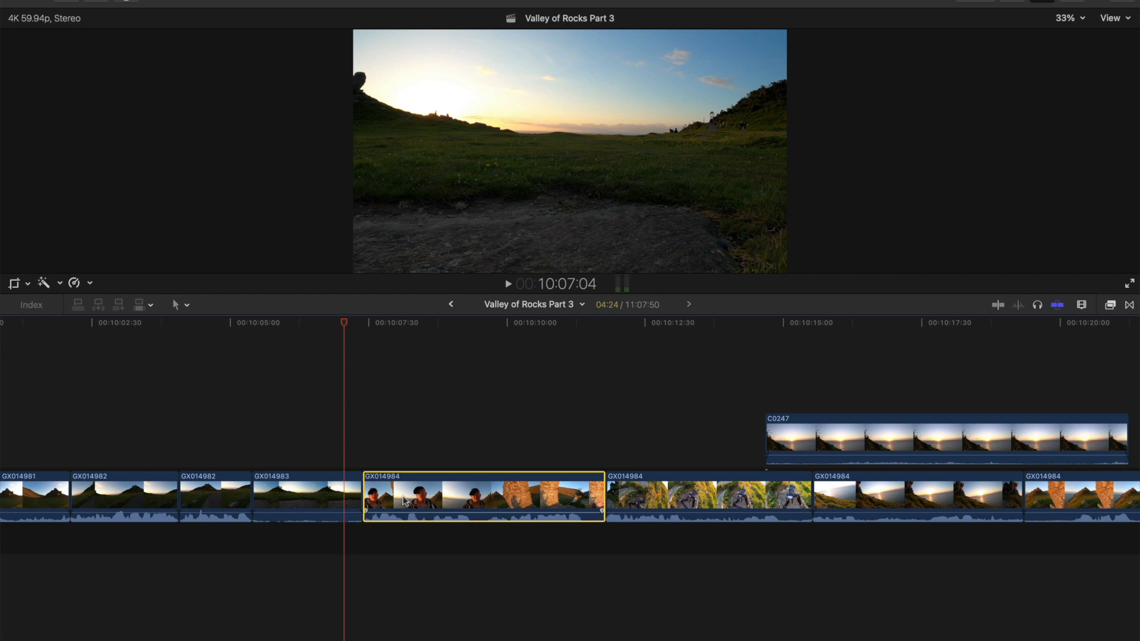
pyautogui.moveTo(374, 500)
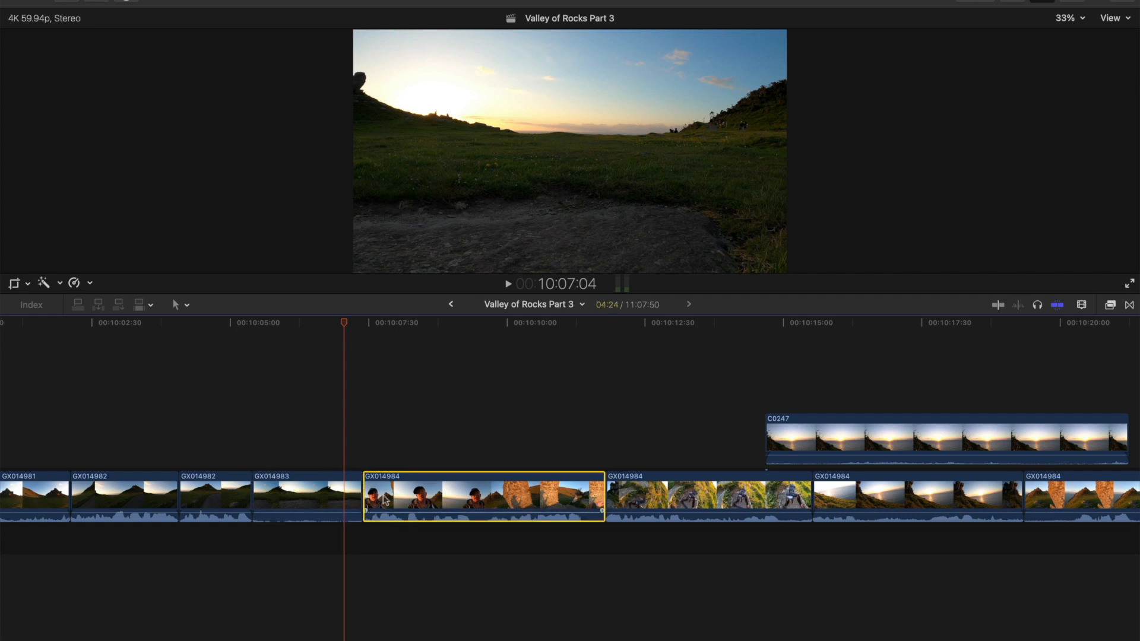
pyautogui.click(305, 497)
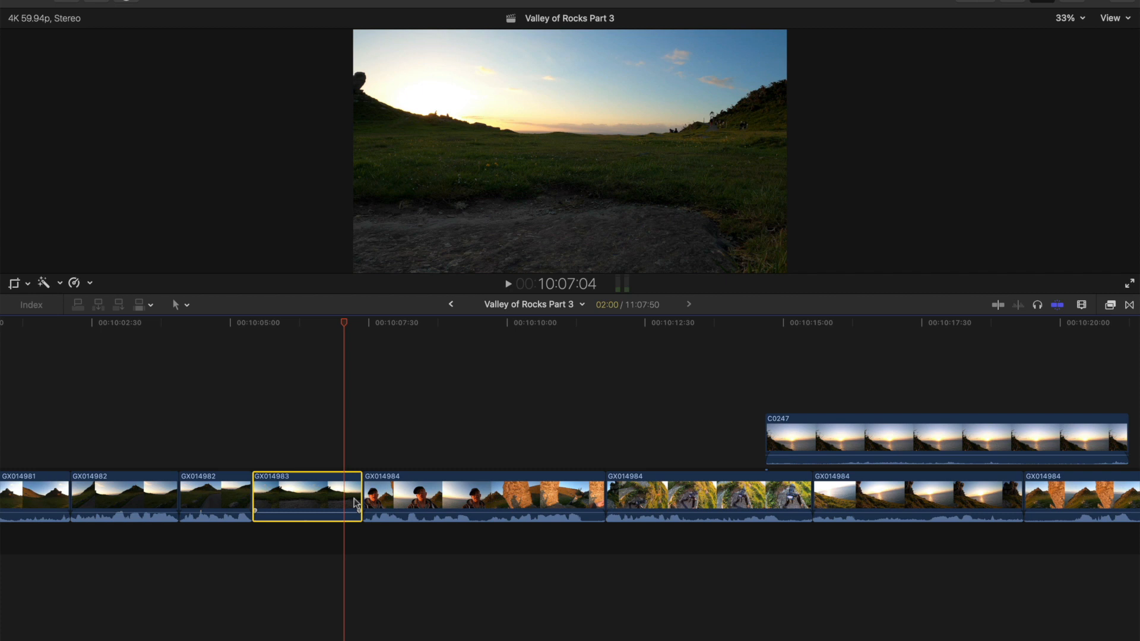
pyautogui.moveTo(355, 504)
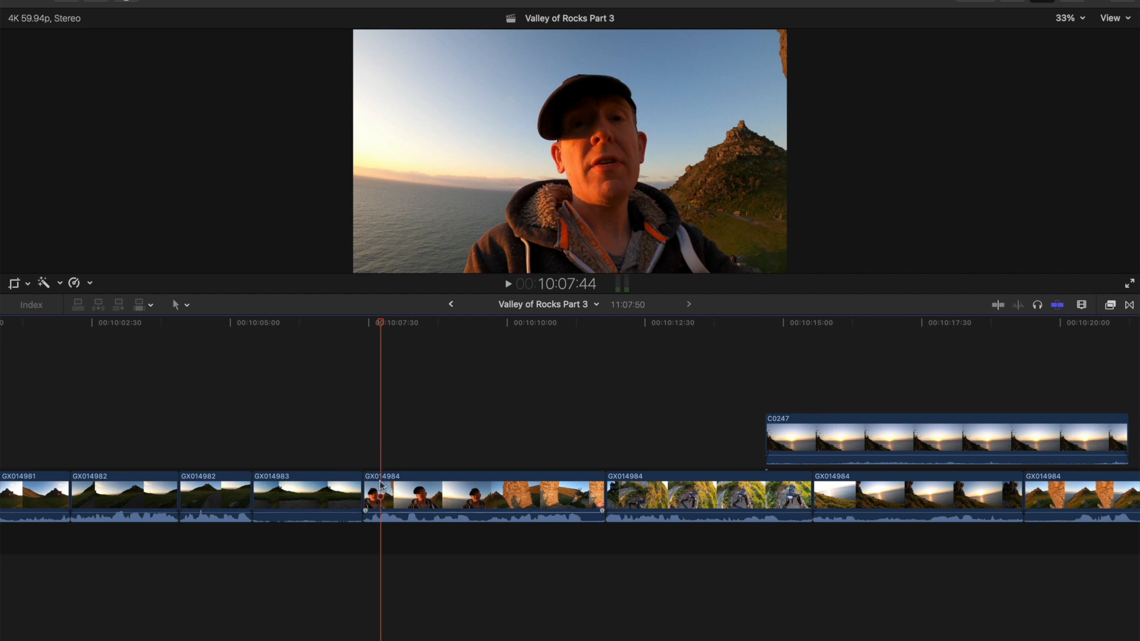
pyautogui.click(306, 496)
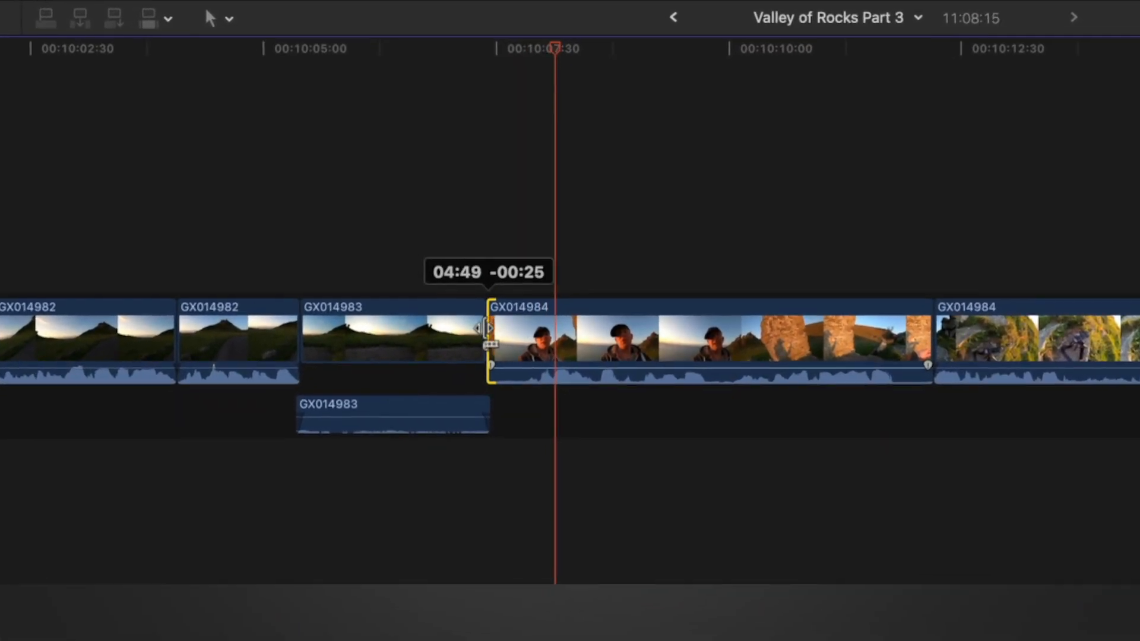
# Step: Roll the cut between GX014983 and GX014984 earlier by about 25 frames and return the playhead to it
pyautogui.moveTo(491, 328); pyautogui.dragTo(476, 327)
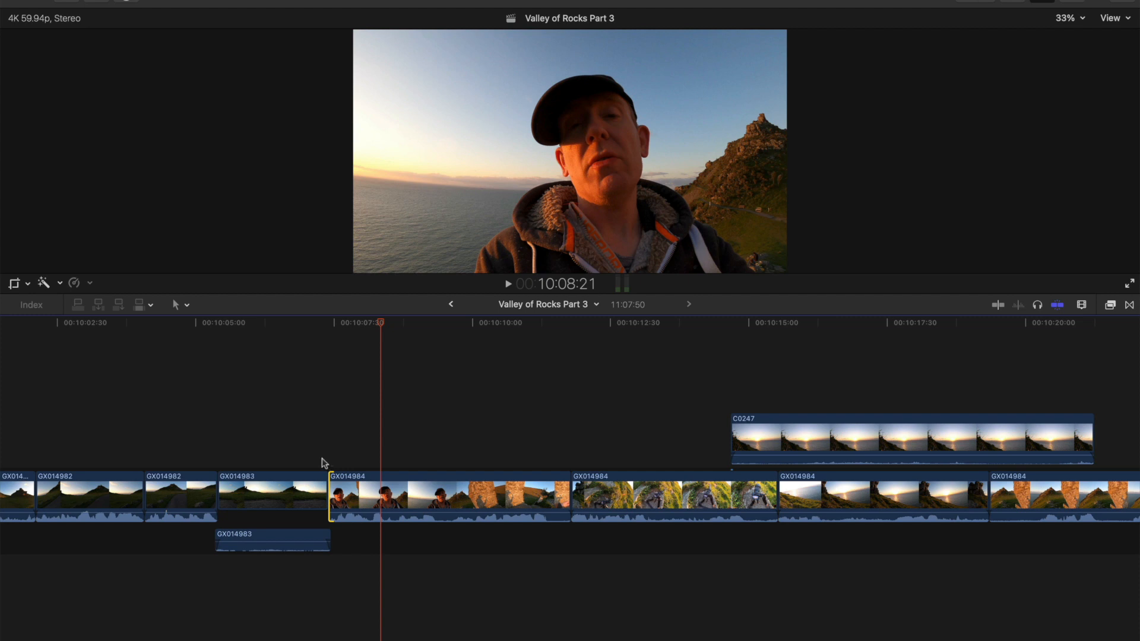
pyautogui.click(452, 498)
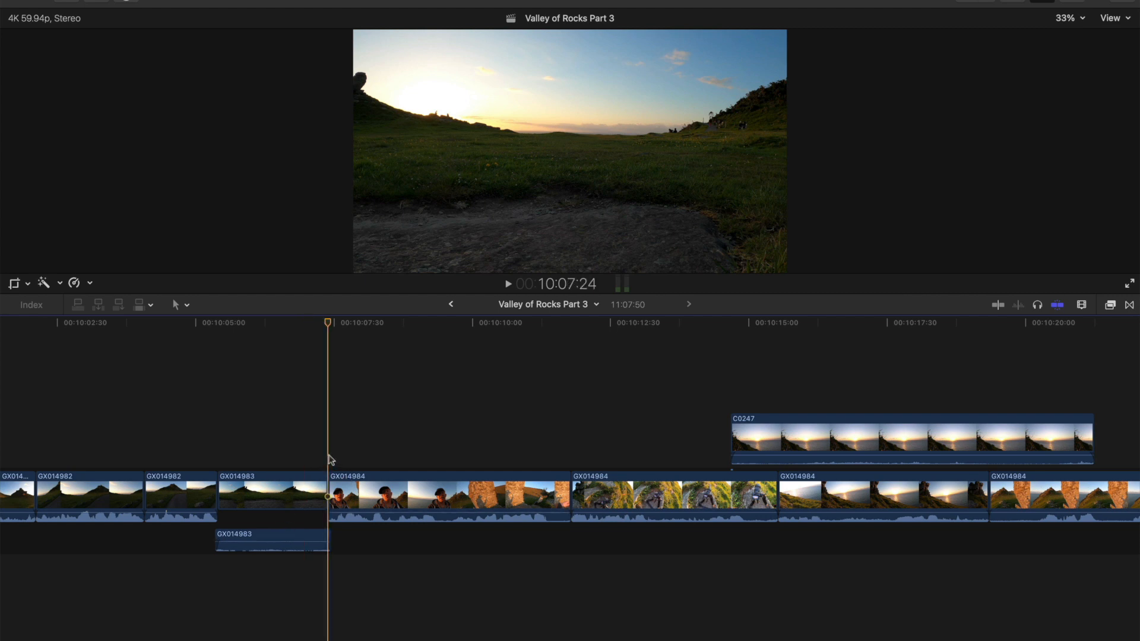
# Step: Roll GX014983's video edit left so its detached sound carries under GX014984, forming an L cut
pyautogui.click(451, 498)
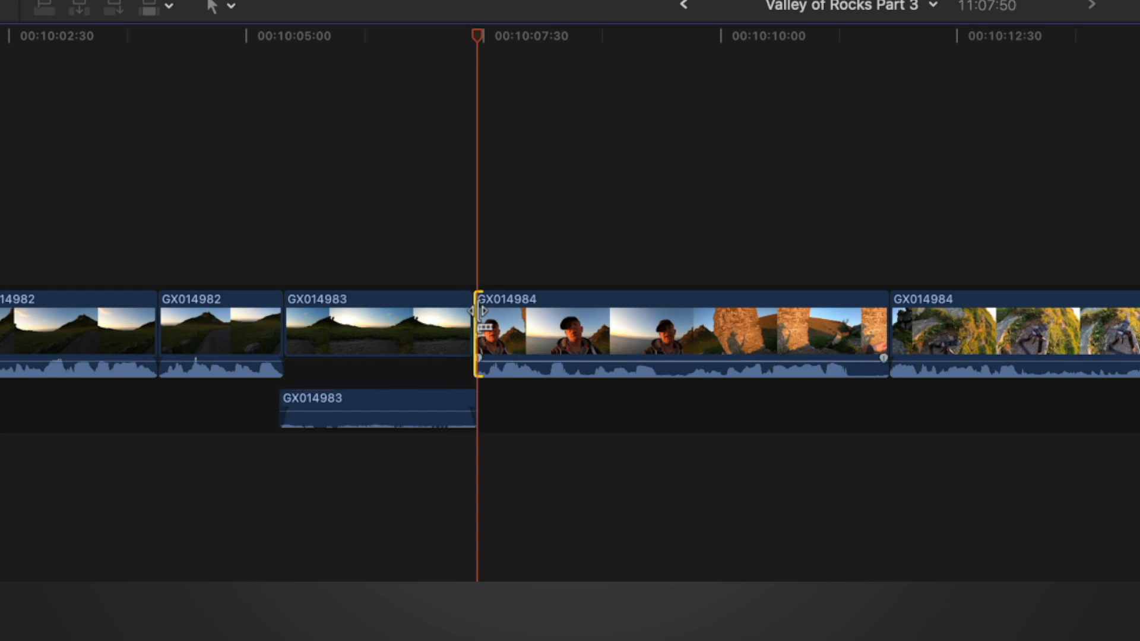
pyautogui.moveTo(528, 277)
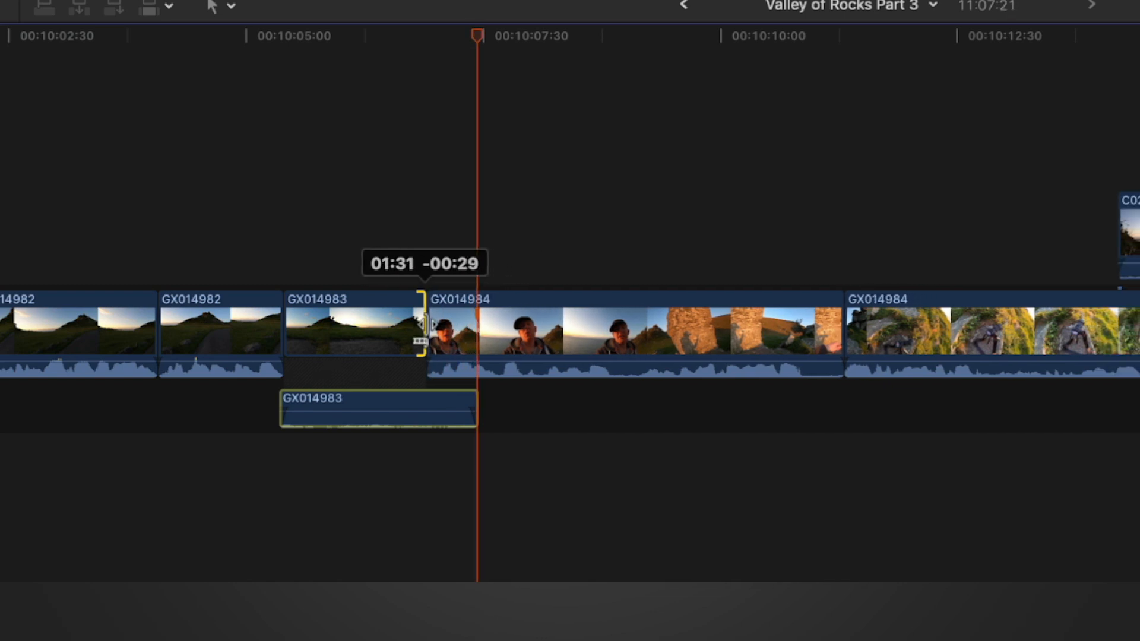
pyautogui.moveTo(422, 323); pyautogui.dragTo(403, 323)
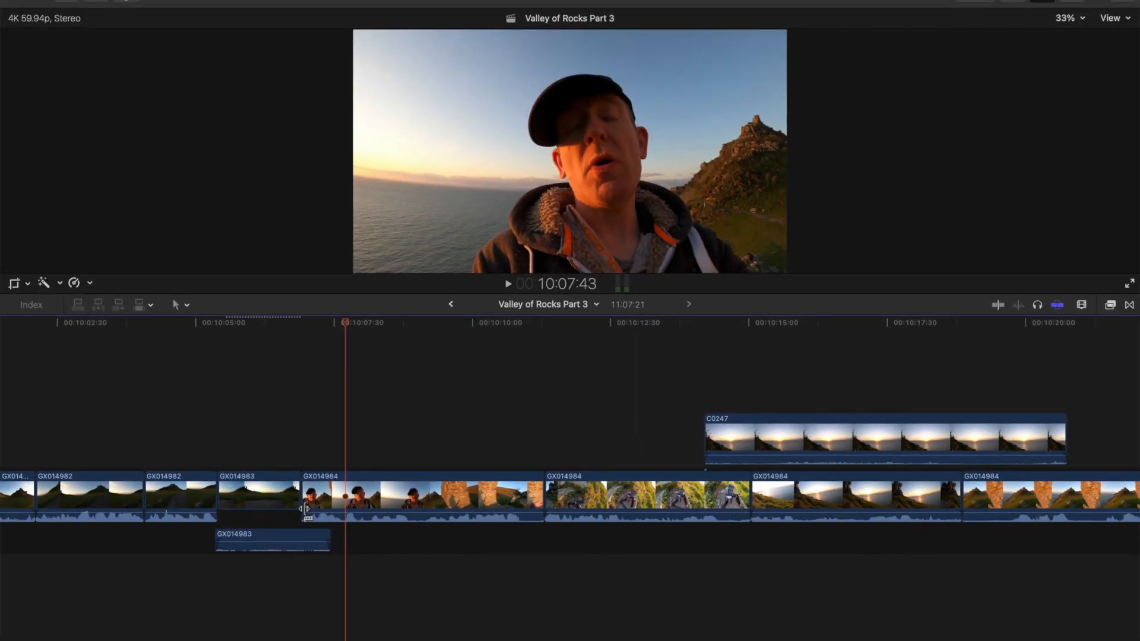
pyautogui.click(422, 498)
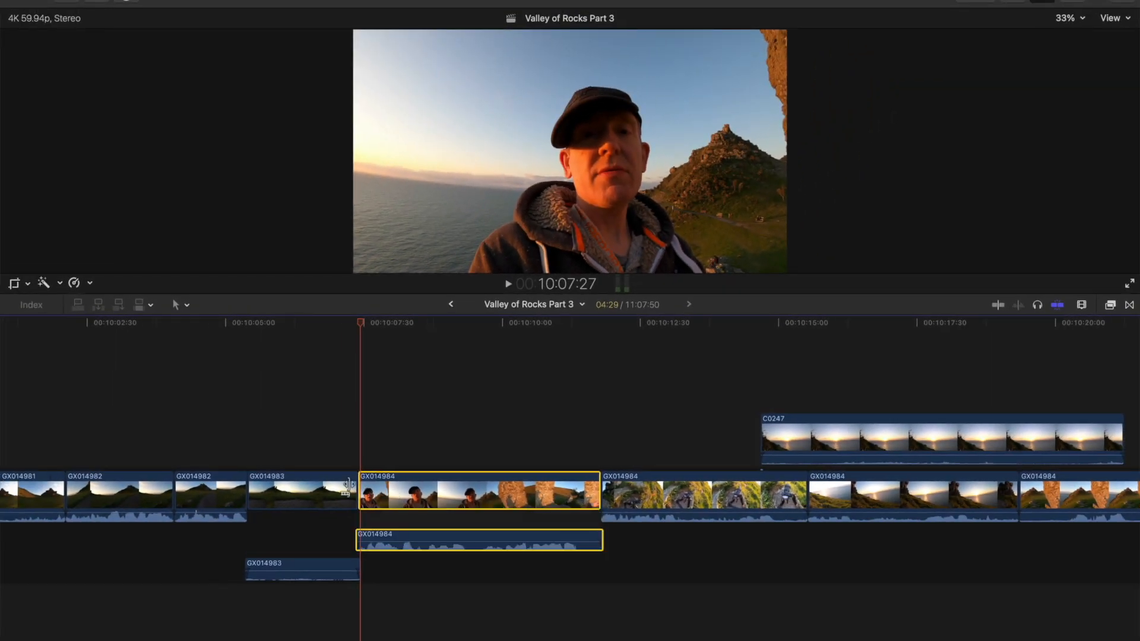
pyautogui.moveTo(338, 453)
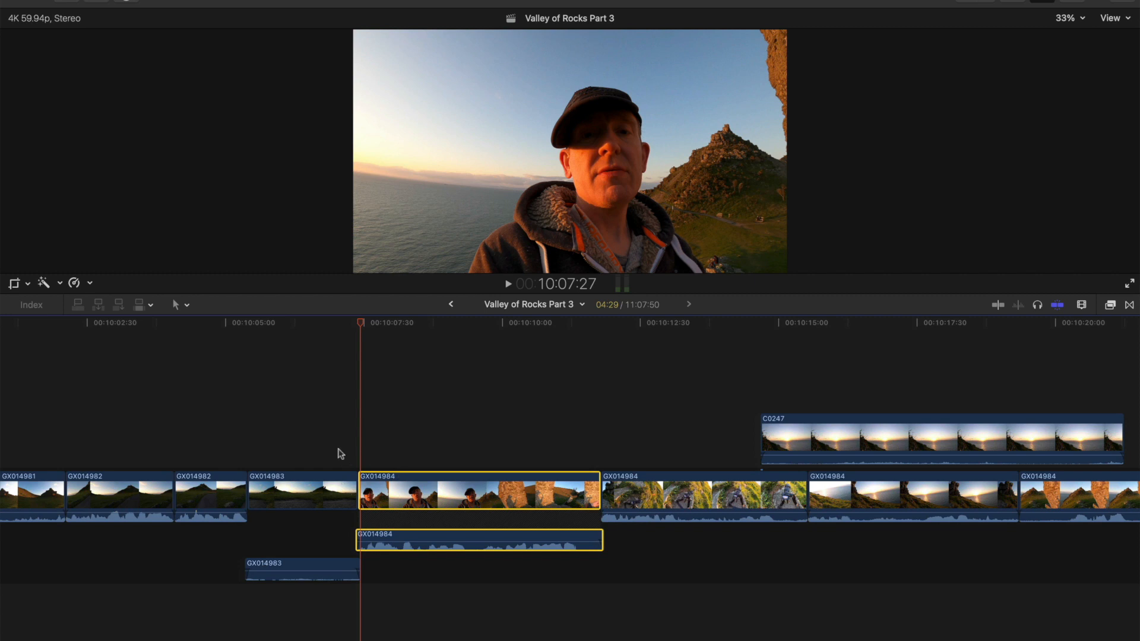
# Step: Select the video edit point before GX014984 after detaching its audio
pyautogui.click(300, 492)
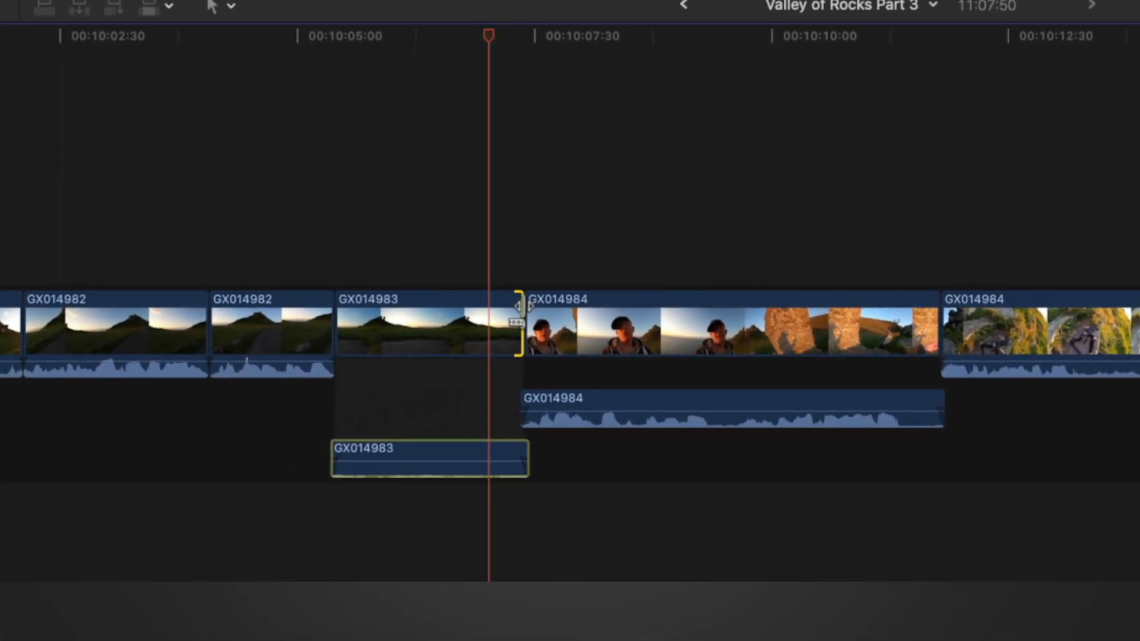
# Step: Roll the video edit right about one second so GX014984's sound leads its picture, forming a J cut
pyautogui.moveTo(518, 323); pyautogui.dragTo(546, 323)
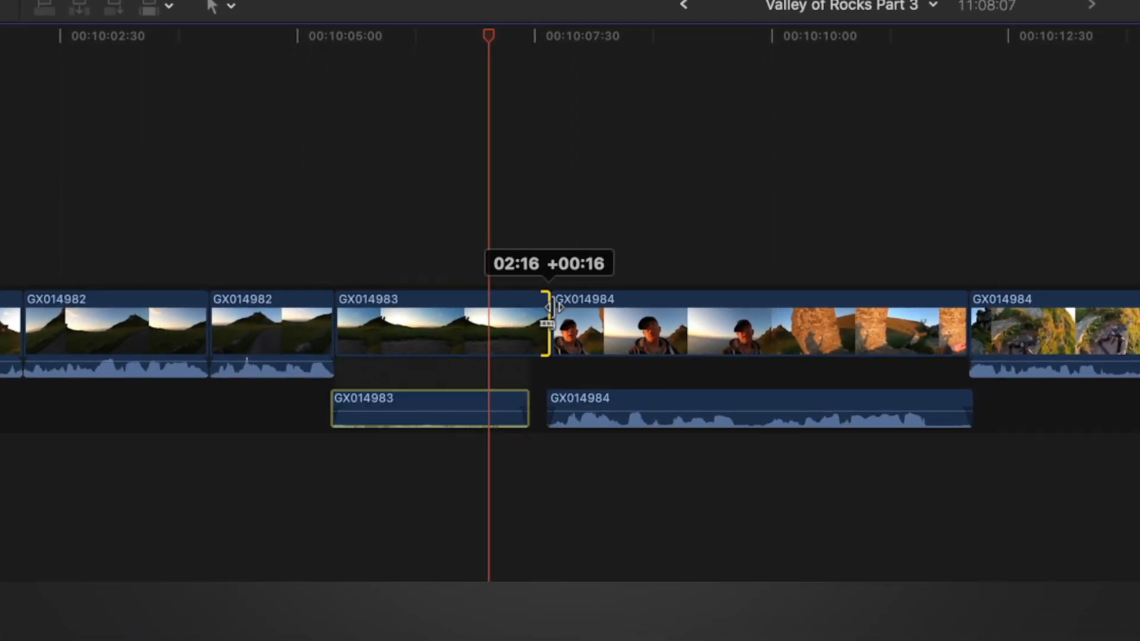
pyautogui.moveTo(547, 319); pyautogui.dragTo(627, 319)
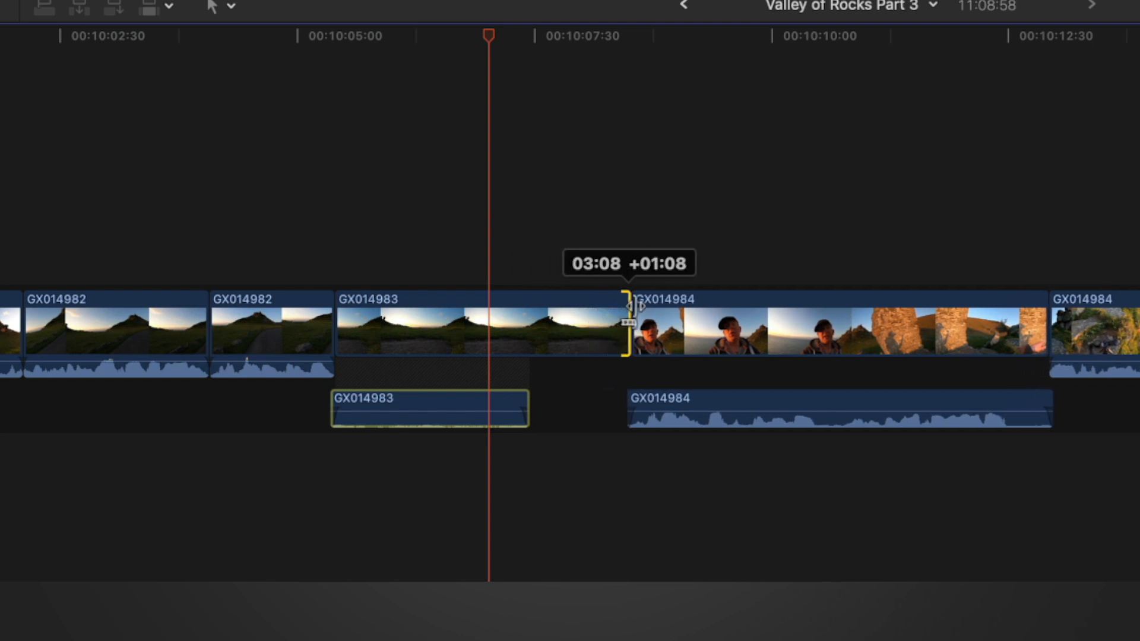
pyautogui.moveTo(630, 328); pyautogui.dragTo(655, 328)
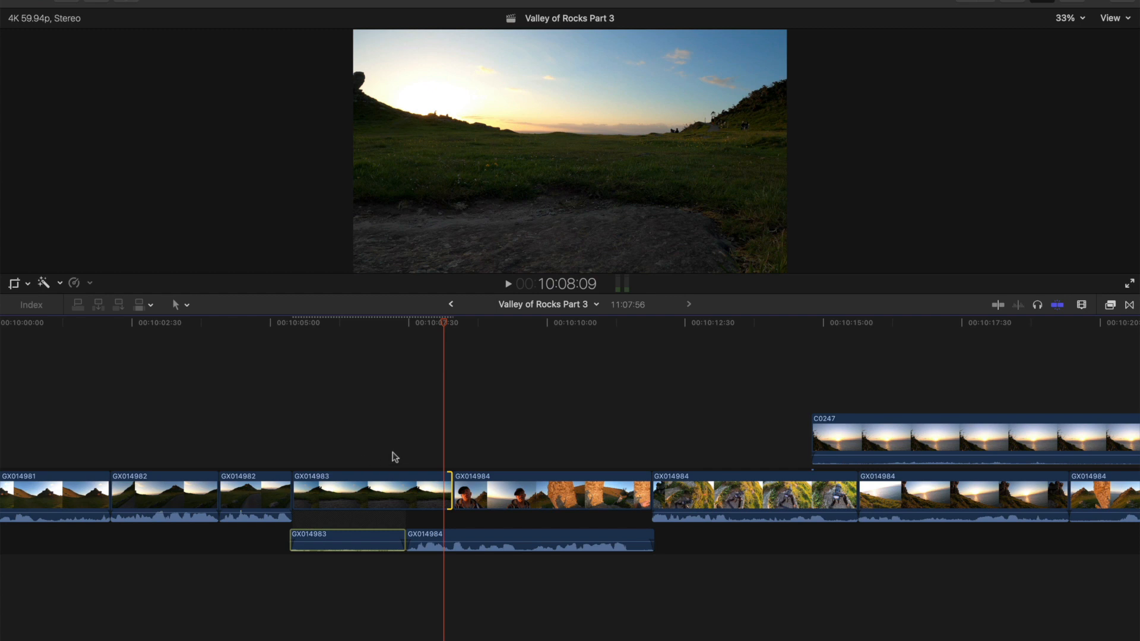
pyautogui.moveTo(212, 453)
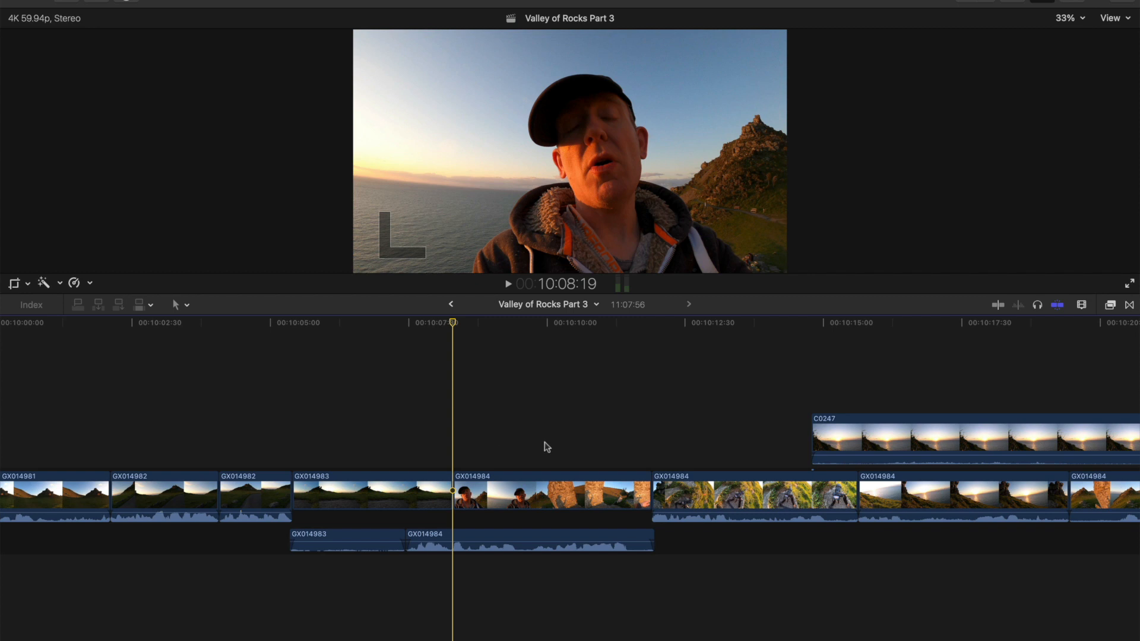
pyautogui.moveTo(634, 451)
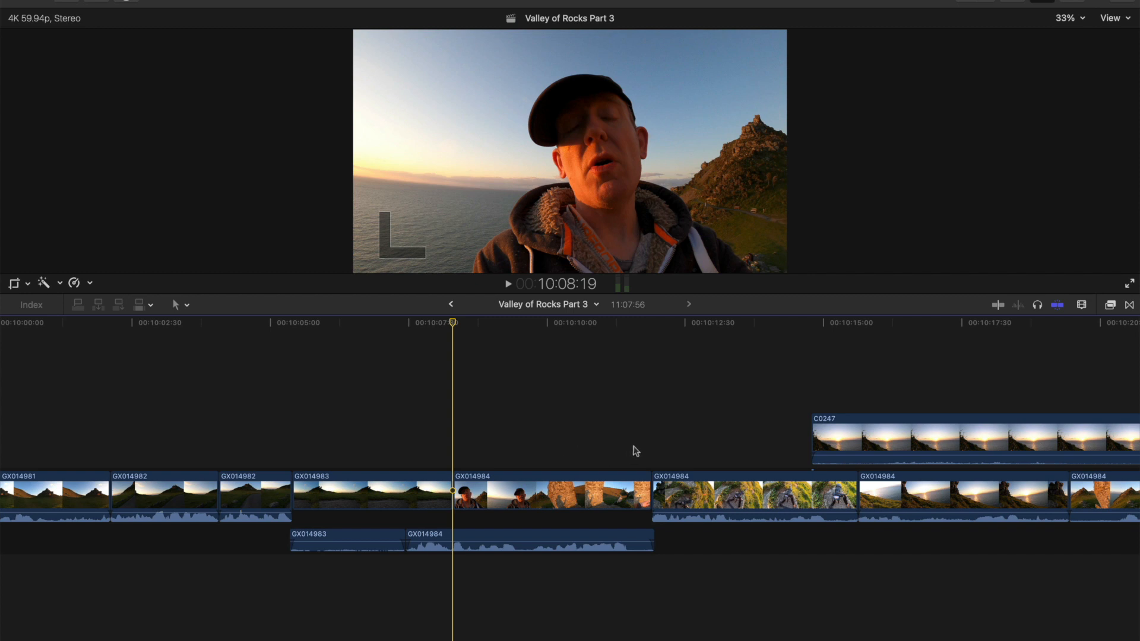
pyautogui.click(436, 452)
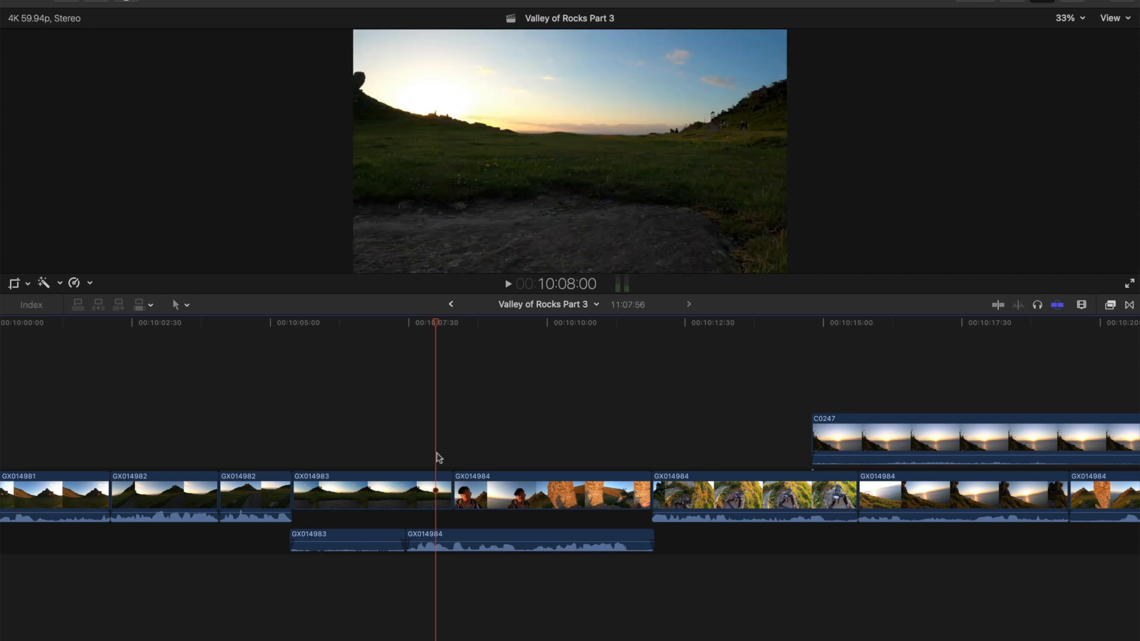